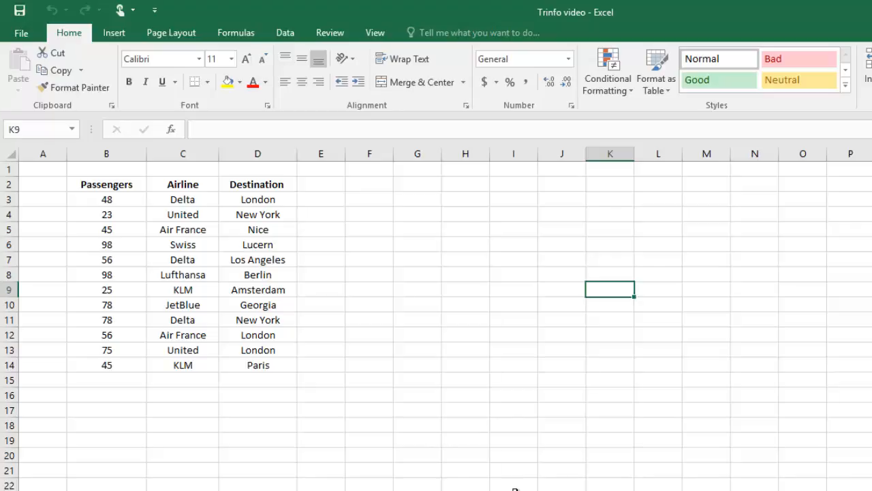
pyautogui.moveTo(518, 447)
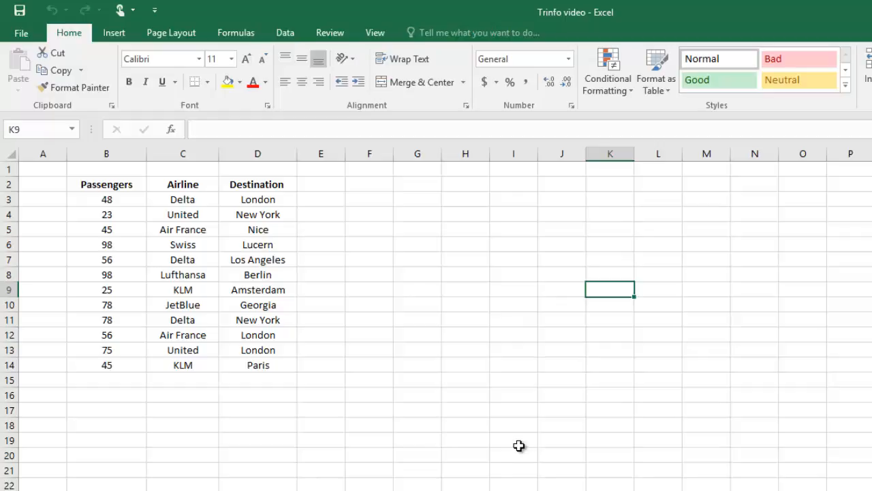
pyautogui.moveTo(503, 441)
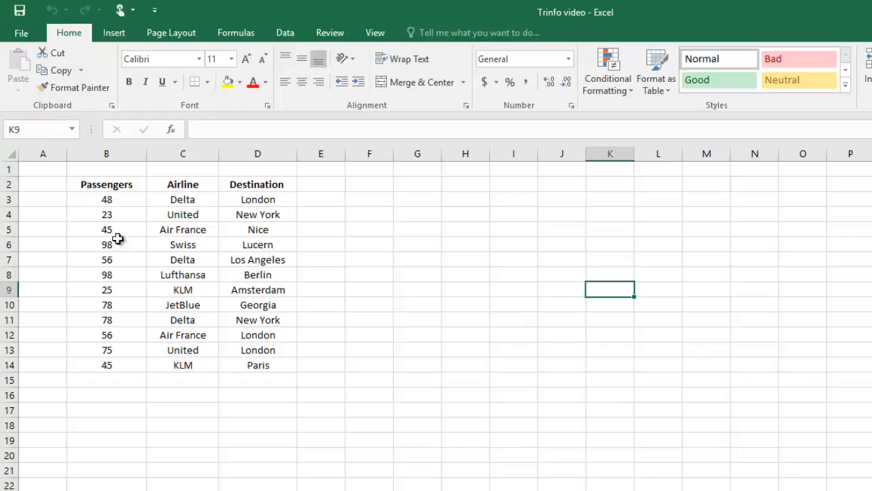
# - Select the Passengers and Airline columns (B2:C14) with headers and all values as chart data
pyautogui.click(107, 184)
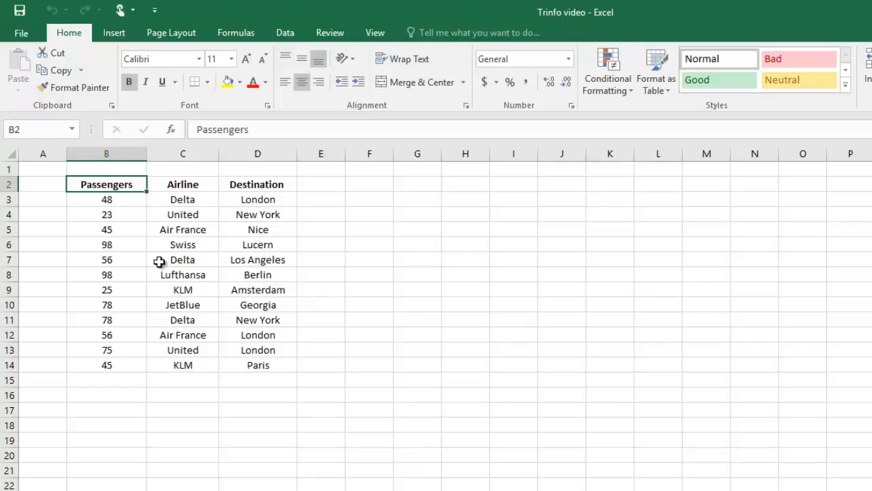
pyautogui.moveTo(107, 184); pyautogui.dragTo(183, 395)
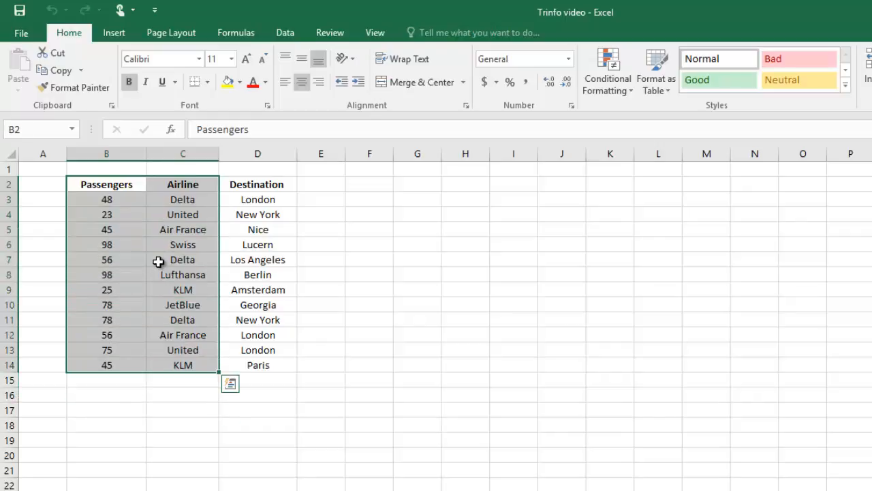
pyautogui.moveTo(182, 244)
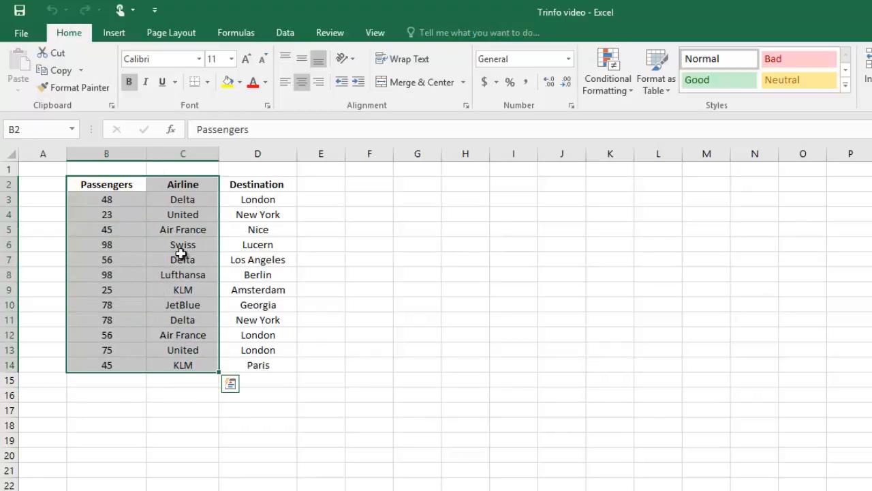
pyautogui.moveTo(484, 202)
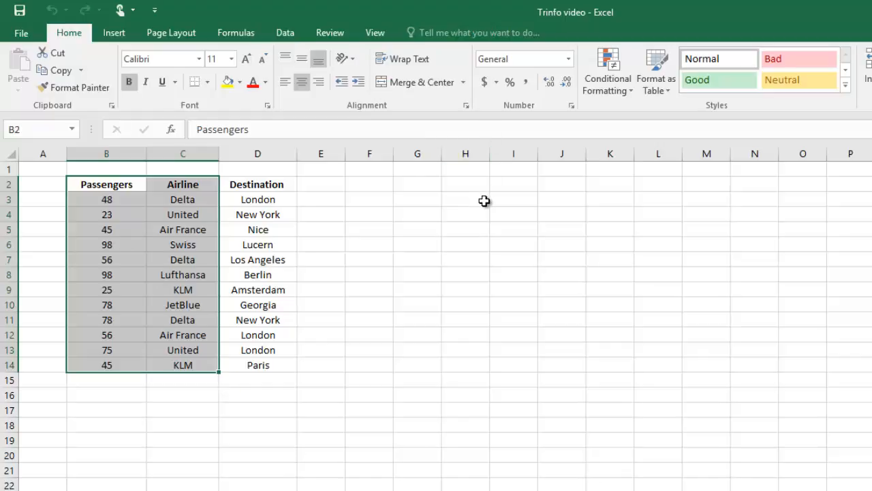
pyautogui.moveTo(455, 198)
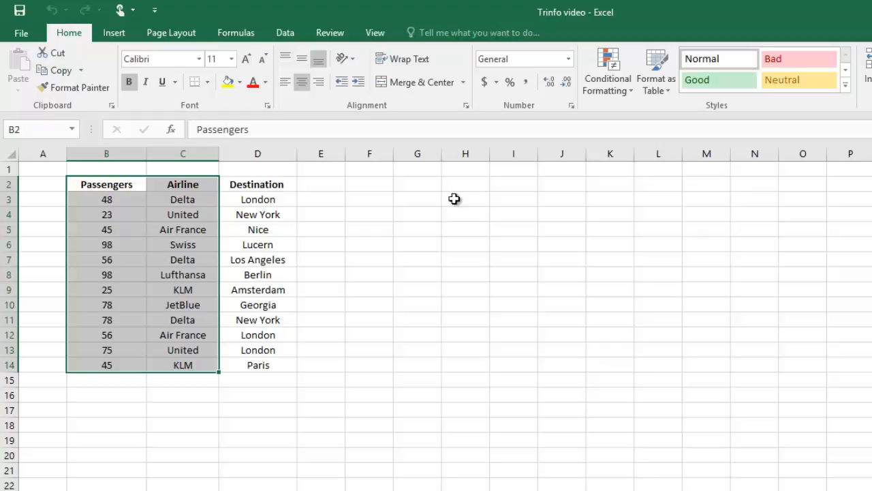
pyautogui.moveTo(477, 32)
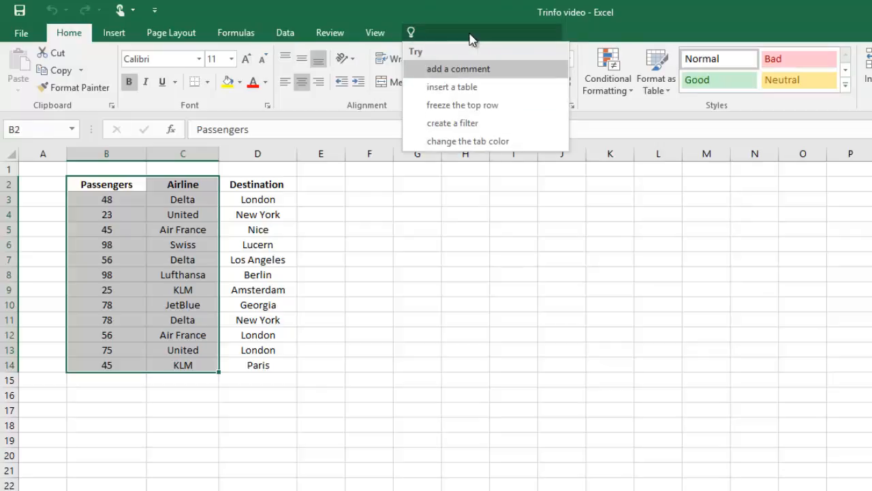
# - Search 'chart' in Tell Me and insert a 3-D Column chart beside the table
pyautogui.write('chart')
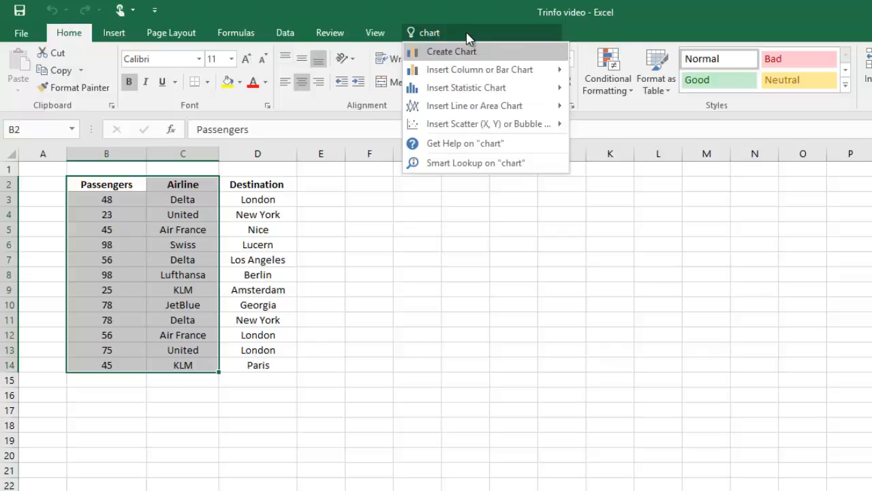
pyautogui.moveTo(475, 70)
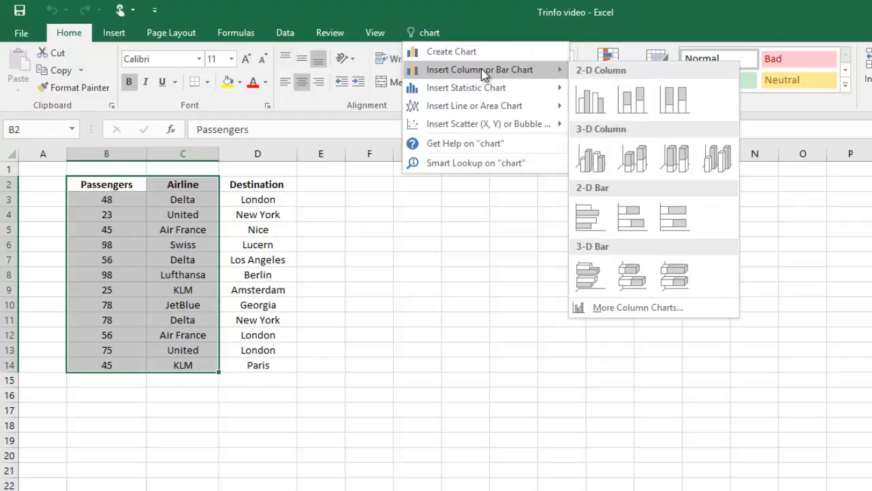
pyautogui.moveTo(532, 74)
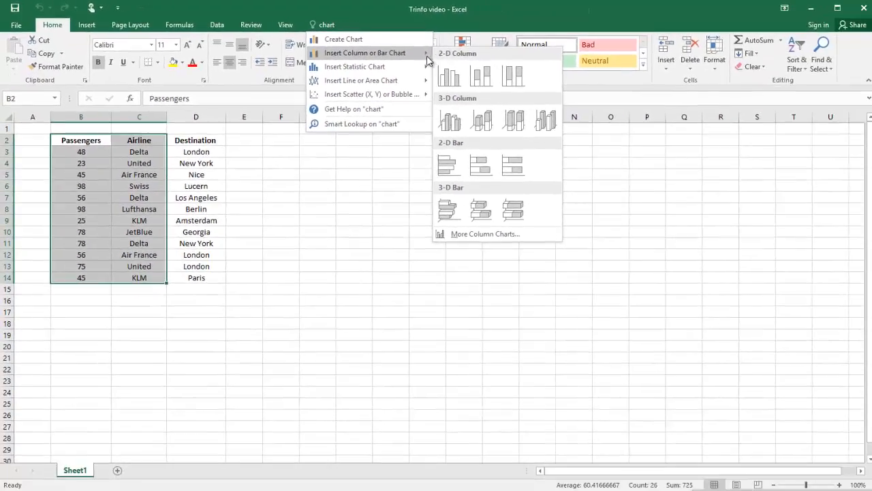
pyautogui.click(481, 120)
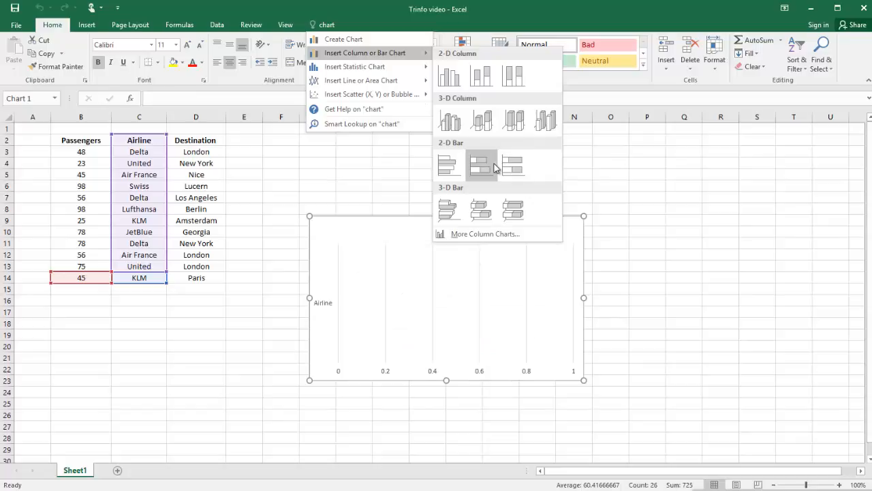
pyautogui.click(481, 210)
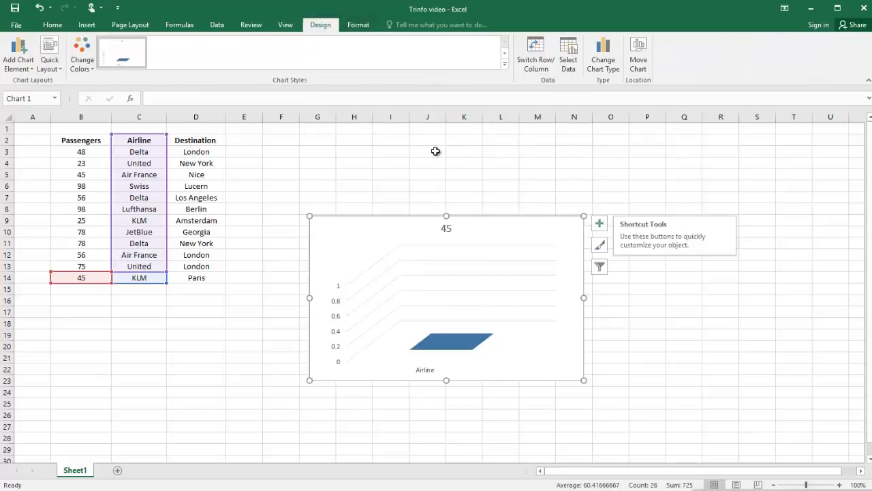
pyautogui.click(428, 162)
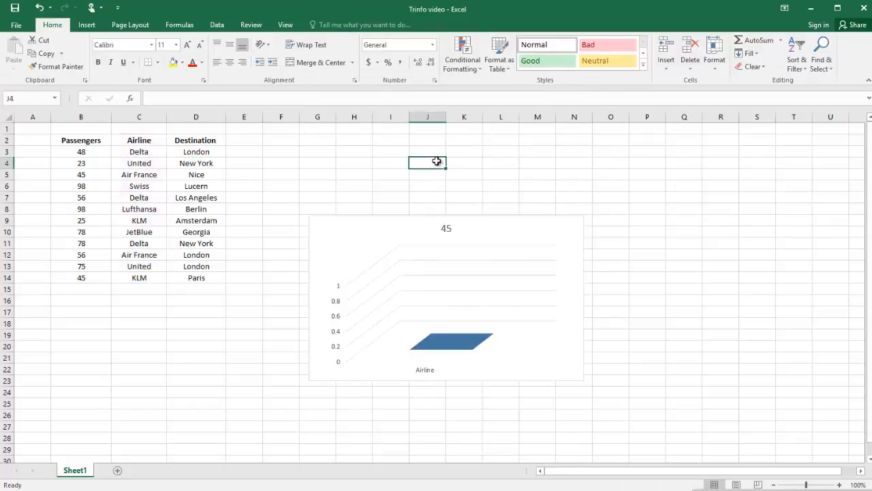